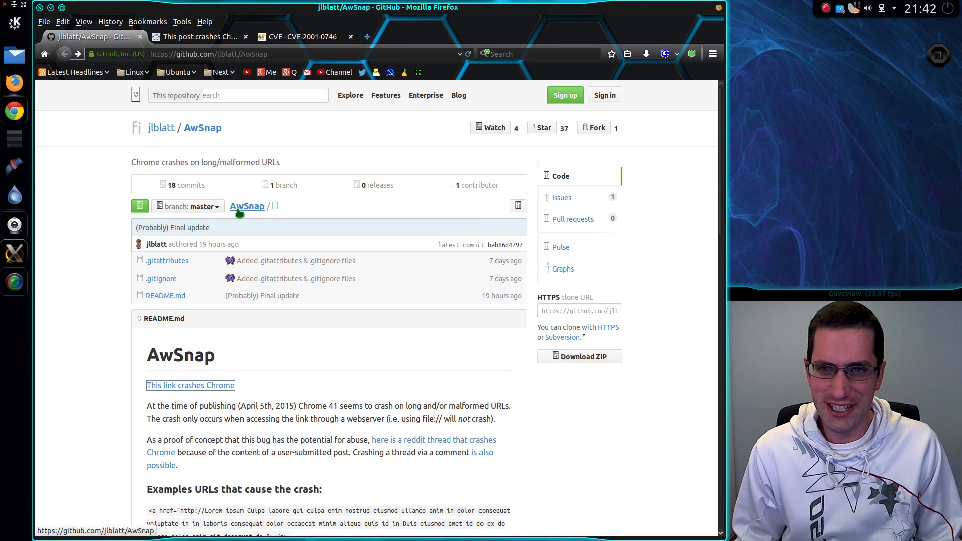
mouse_move(291, 418)
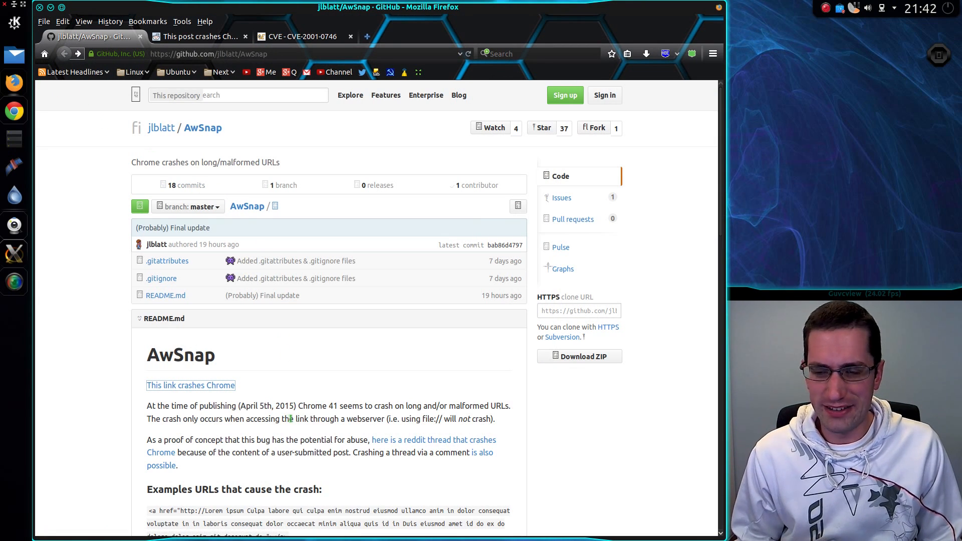
mouse_move(250, 391)
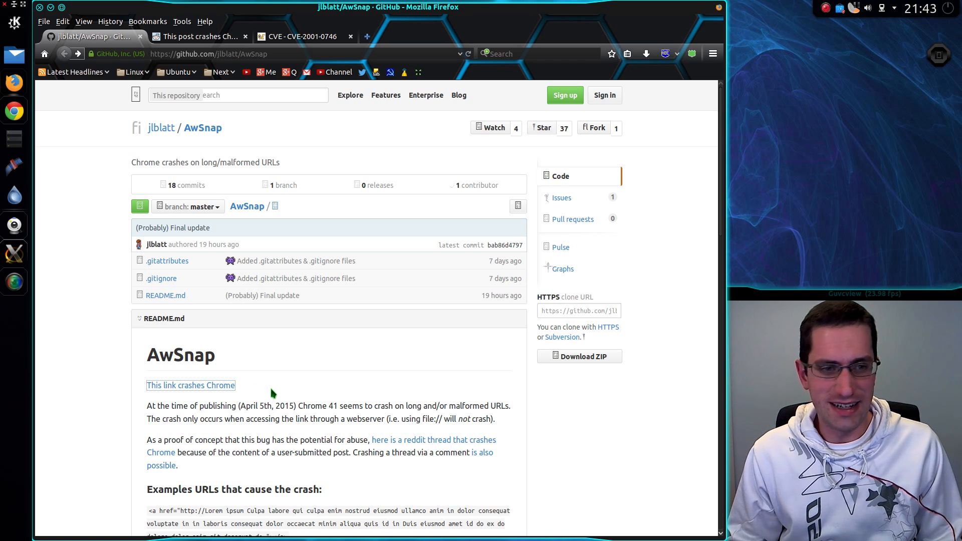
mouse_move(468, 420)
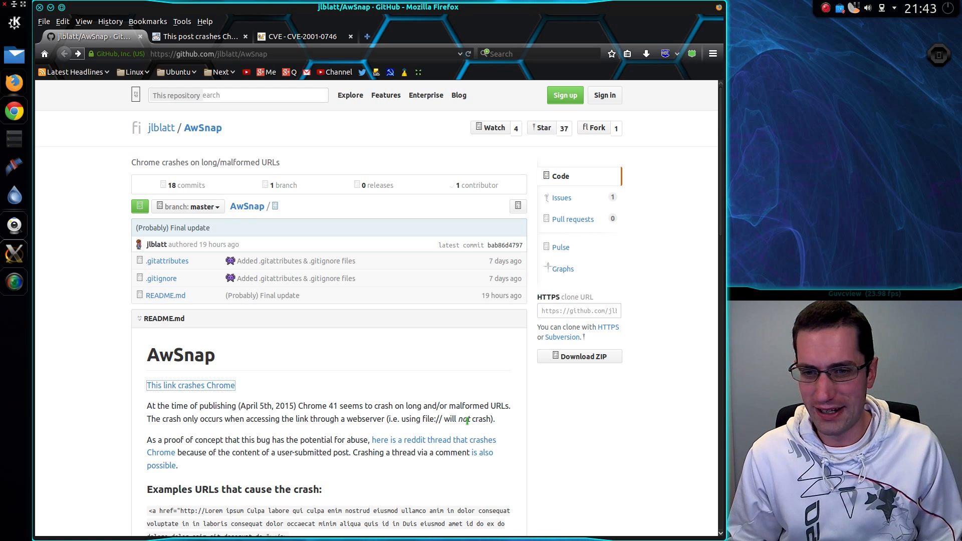
mouse_move(259, 363)
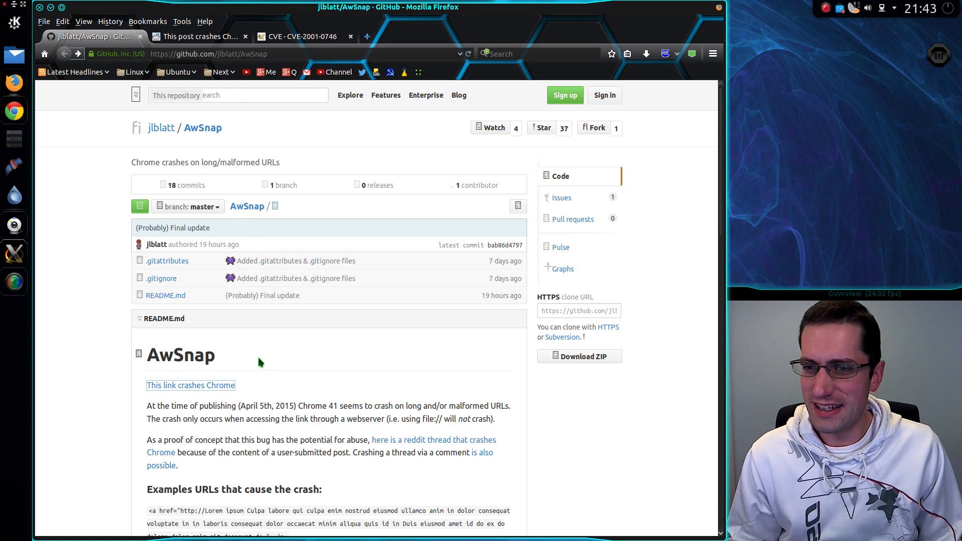
mouse_move(219, 393)
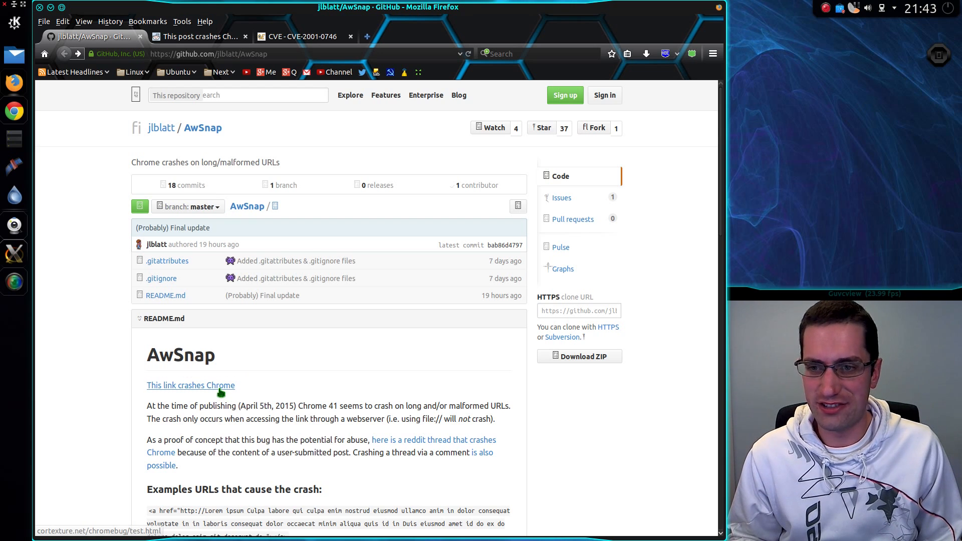
Load the cortexture.net test link so its Chrome tab crashes with 'He's dead, Jim!'.
left_click(190, 385)
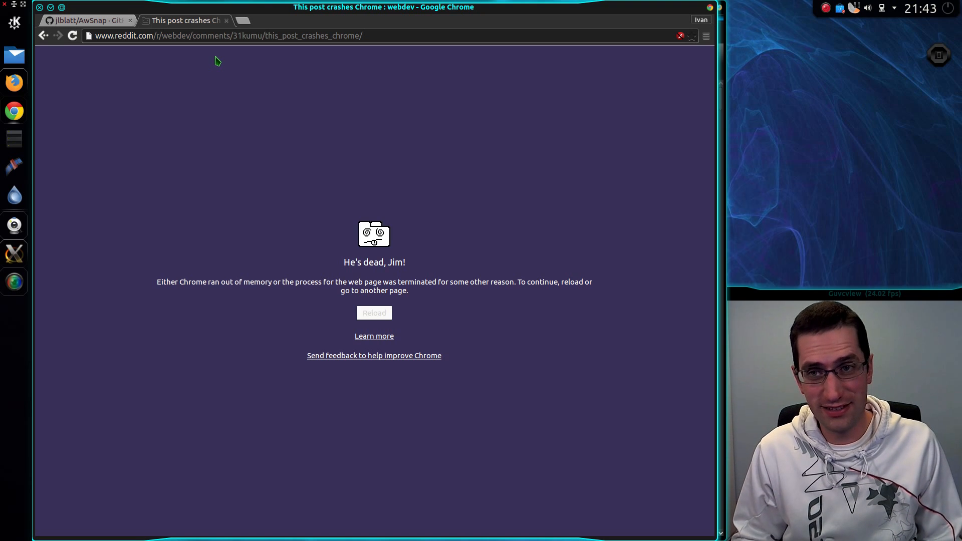
mouse_move(226, 20)
type("cortexture.net/chromebug/test.html")
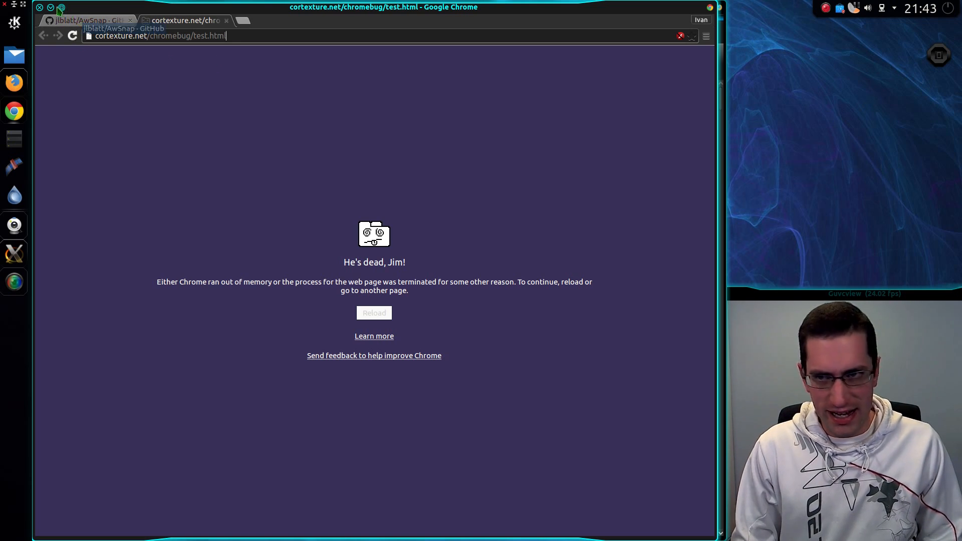
Close the Chrome window with the crashed tabs, leaving the CVE-2001-0746 entry in view.
left_click(84, 20)
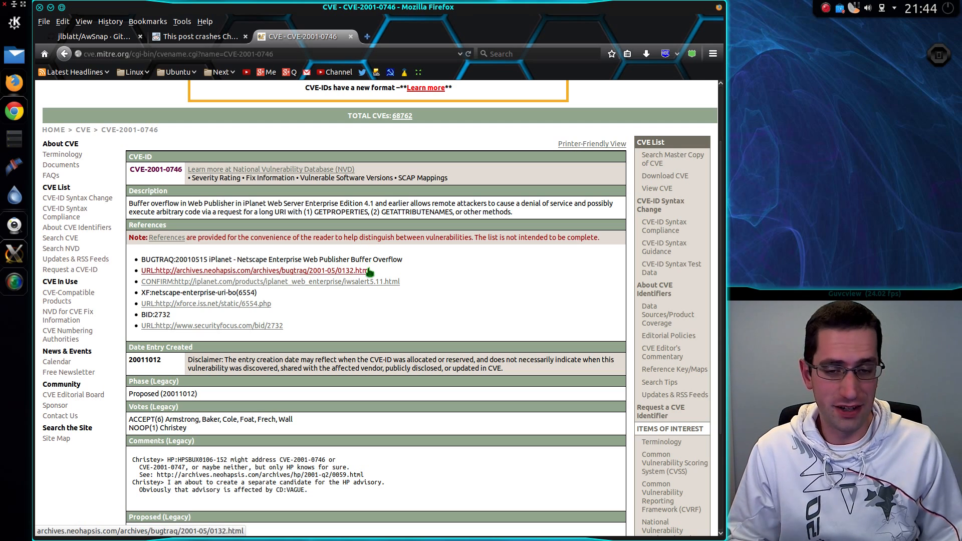
mouse_move(362, 299)
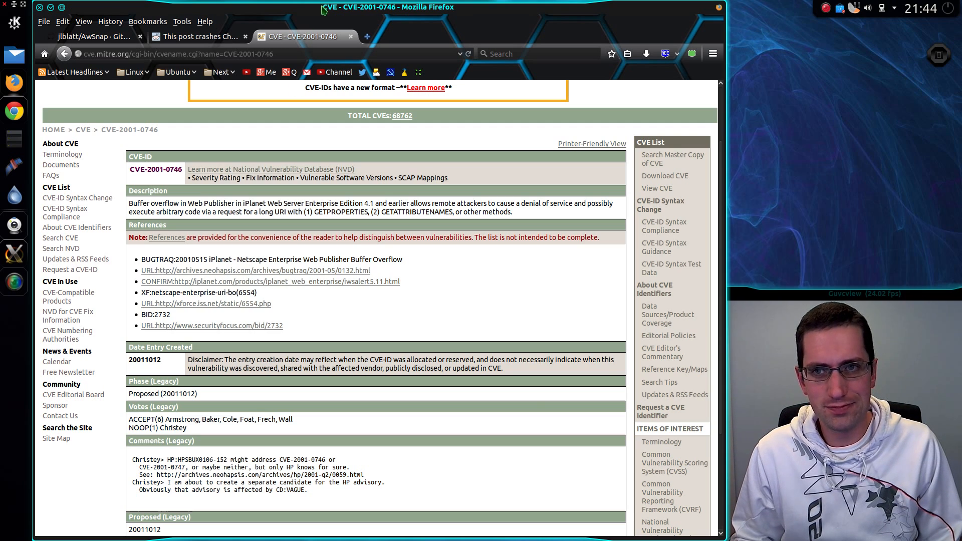
Show the r/webdev thread 'This post crashes Chrome' with its 167 comments in Firefox.
left_click(196, 36)
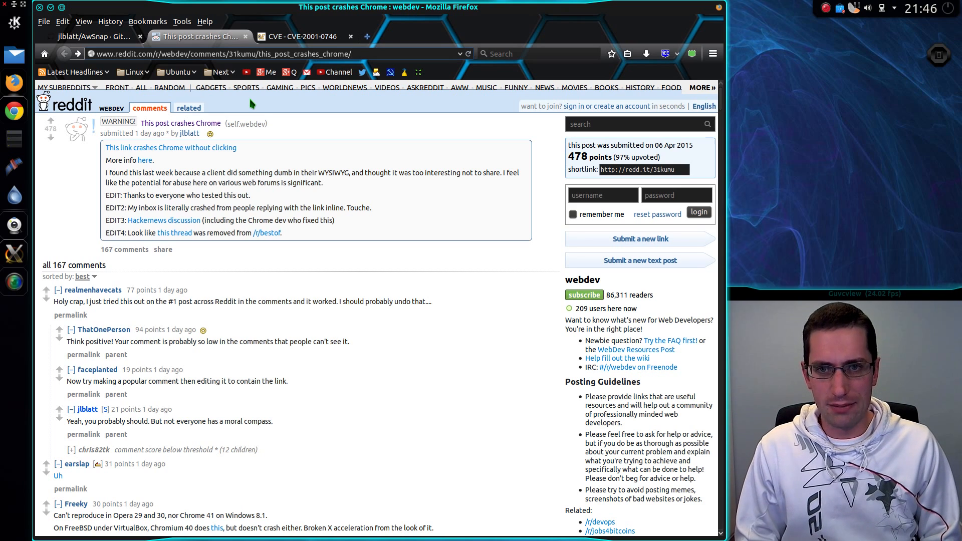
left_click(352, 53)
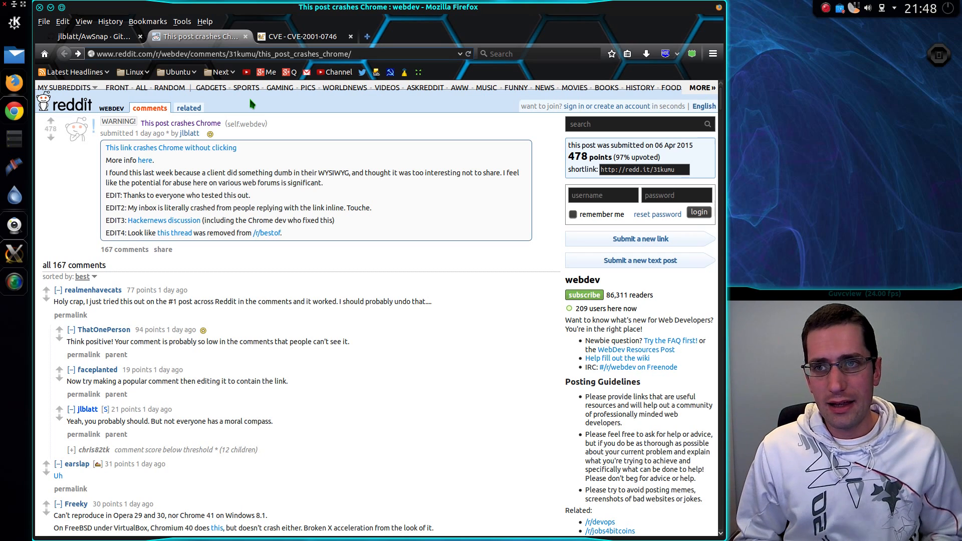
mouse_move(249, 282)
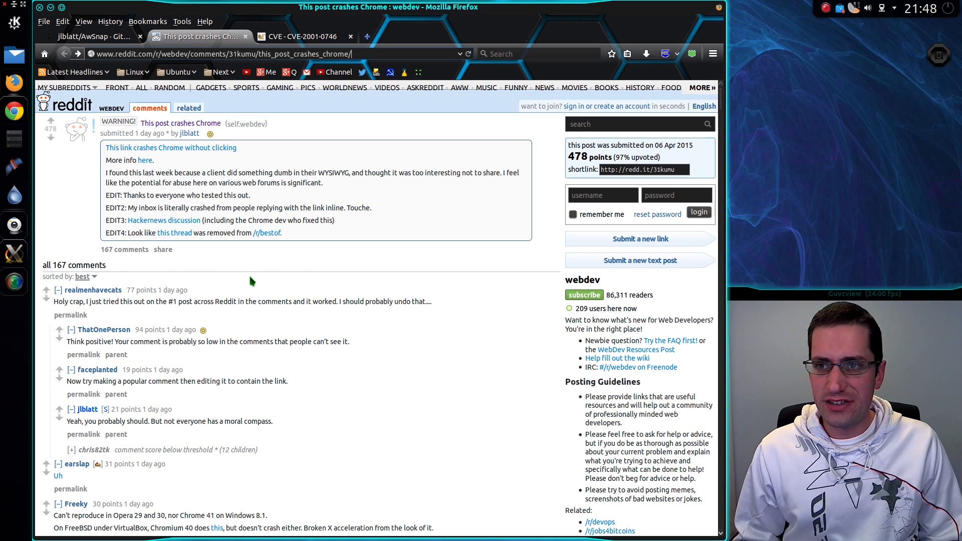
mouse_move(245, 271)
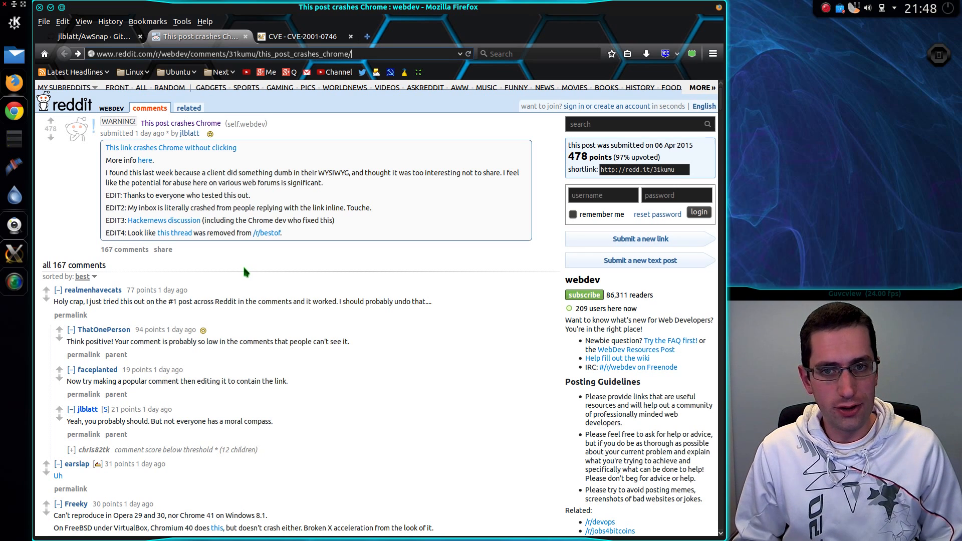